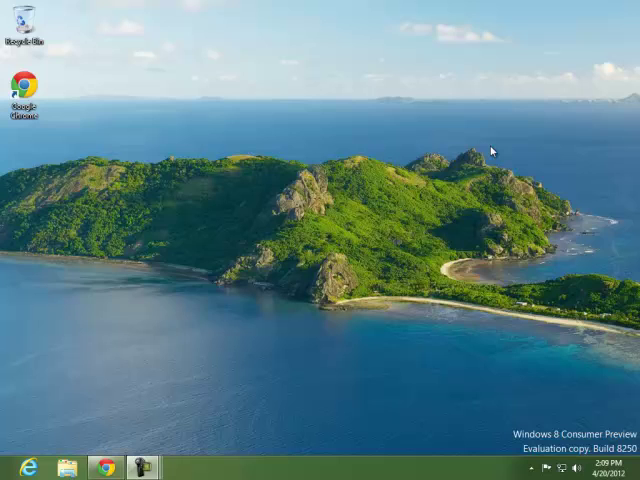
mouse_move(485, 155)
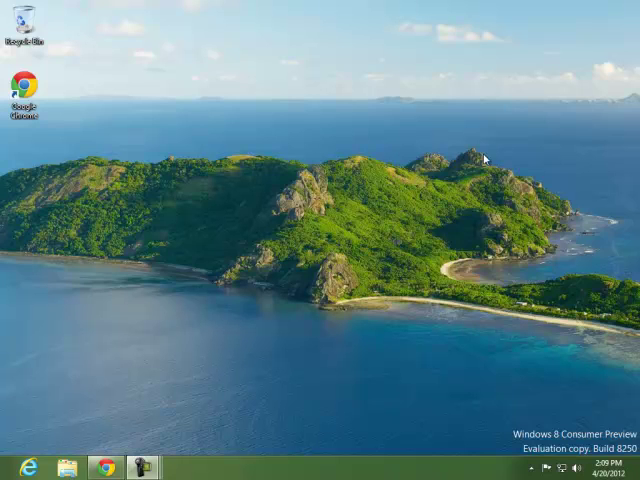
mouse_move(318, 222)
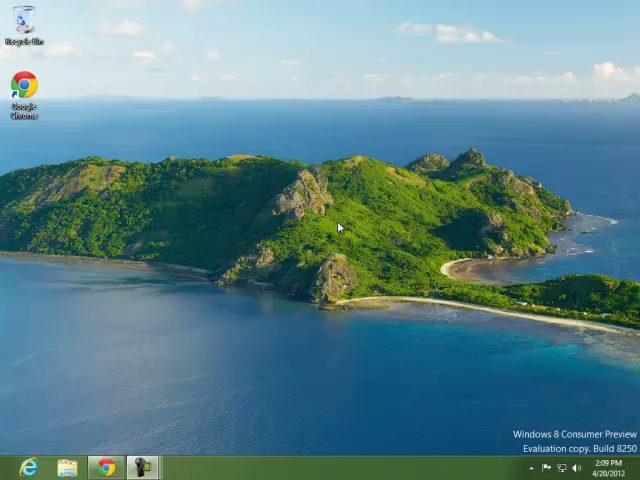
mouse_move(112, 349)
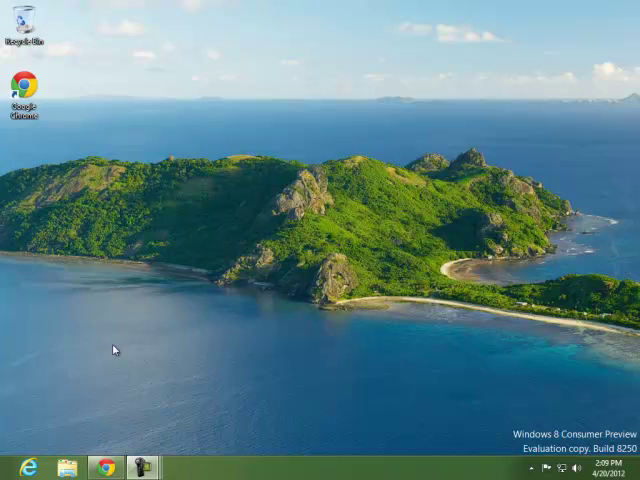
mouse_move(270, 330)
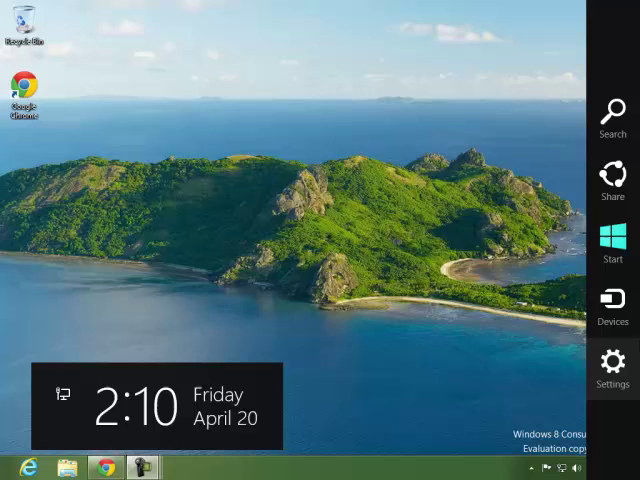
left_click(611, 362)
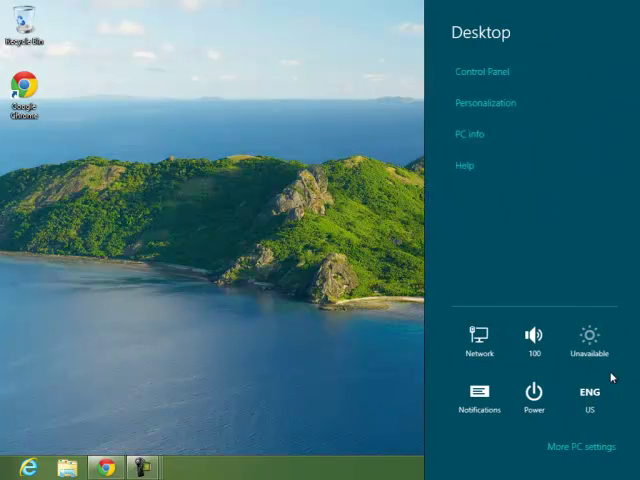
left_click(531, 393)
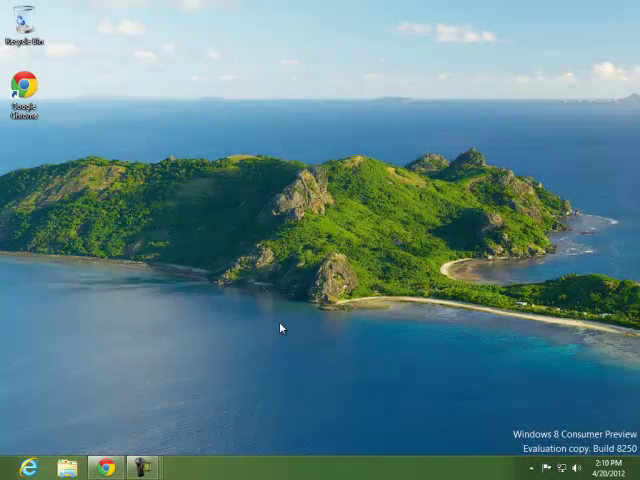
mouse_move(290, 297)
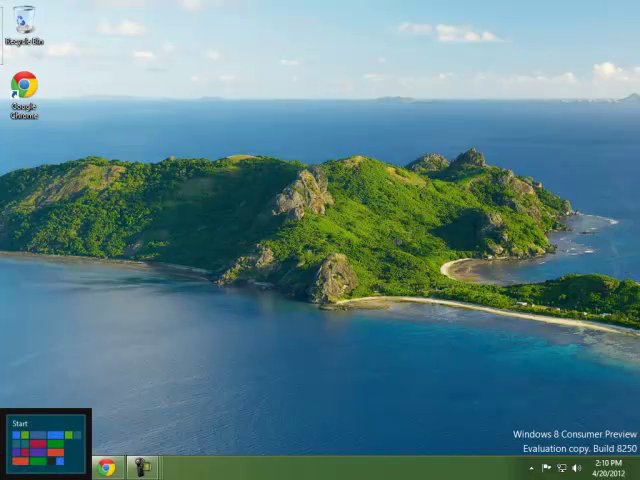
left_click(40, 425)
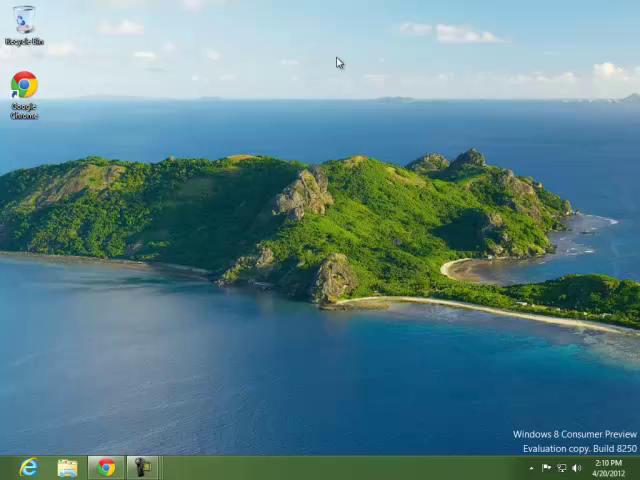
mouse_move(346, 93)
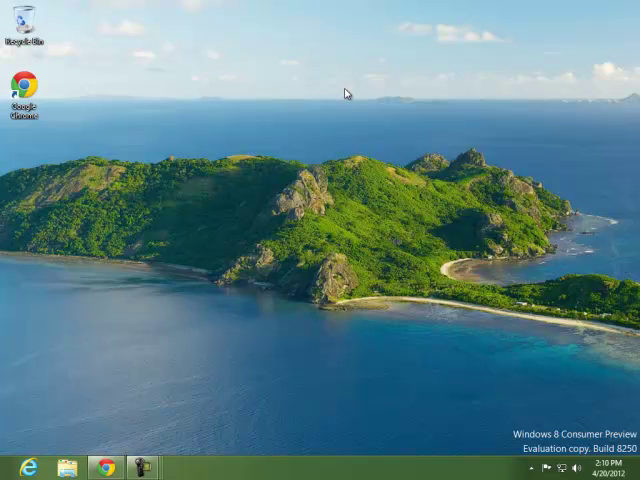
mouse_move(400, 155)
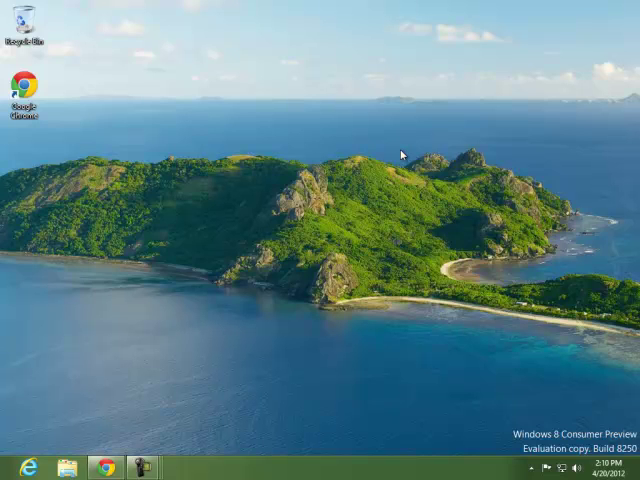
key("Alt+F4")
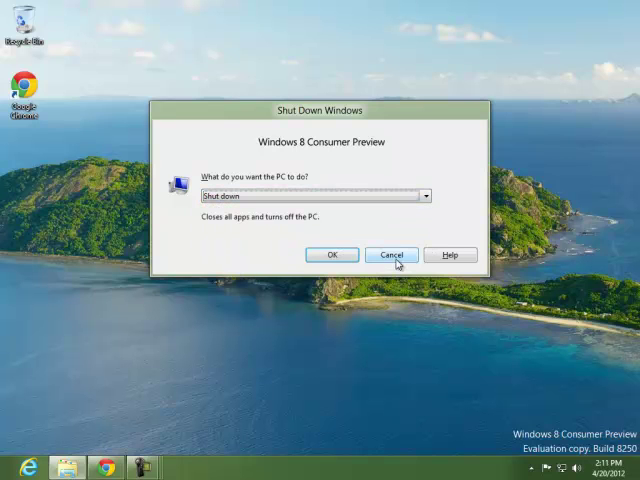
left_click(388, 255)
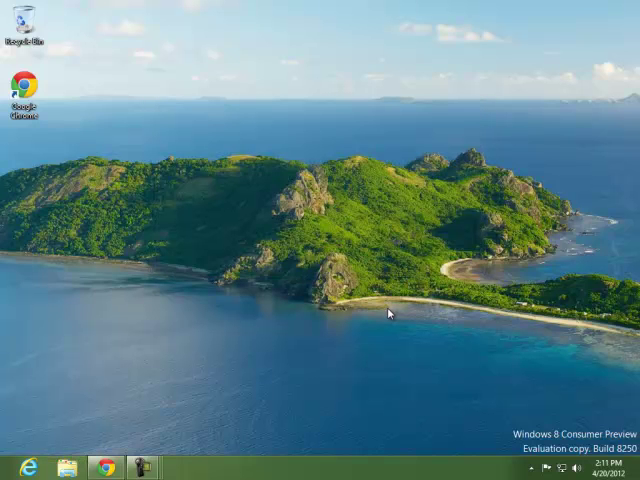